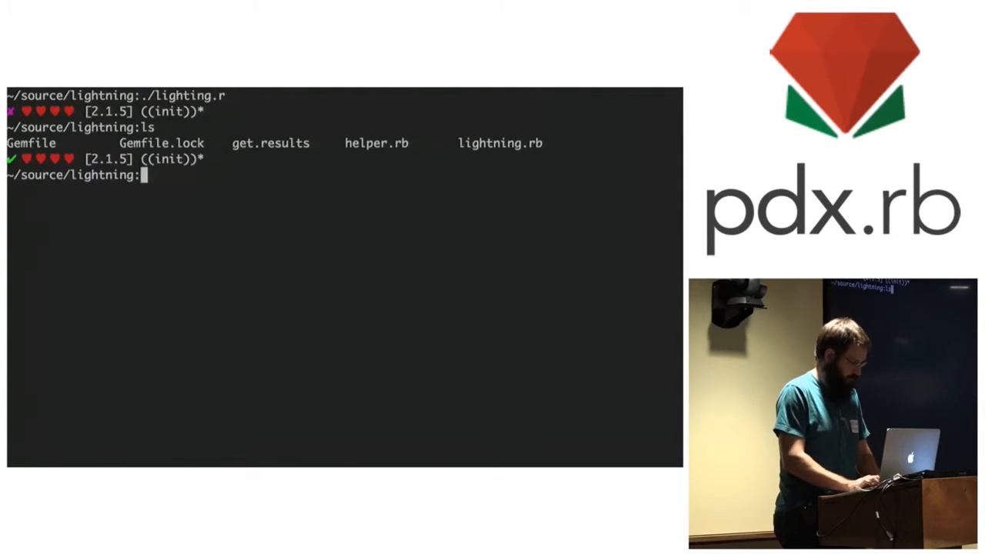
- Run ./lightning.rb once on the initial branch with no profiling
{"action": "type", "text": "./lightning.rb"}
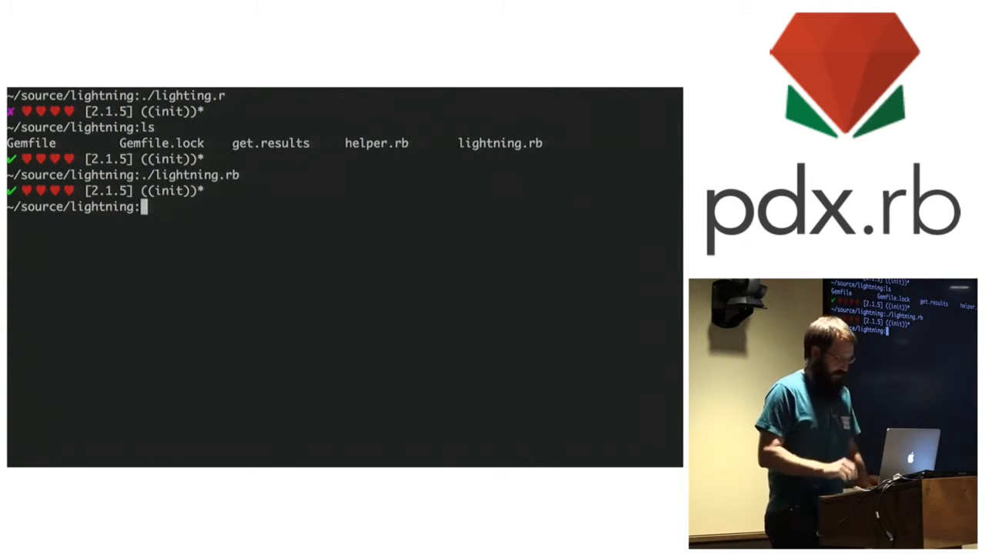
- Check out the wall branch with git up -f wall, review the StackProf code, and quit vim
{"action": "type", "text": "git up -f wal"}
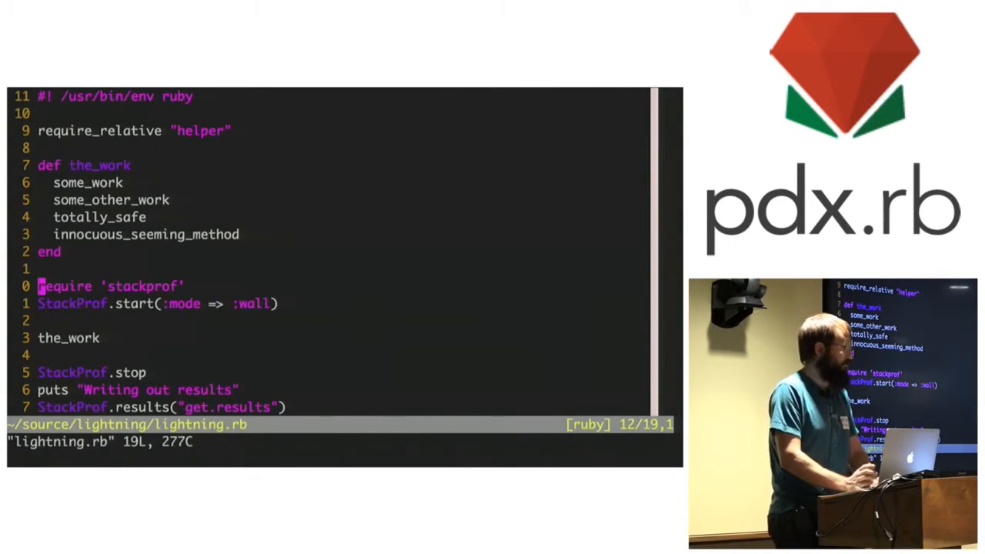
{"action": "key", "text": "V"}
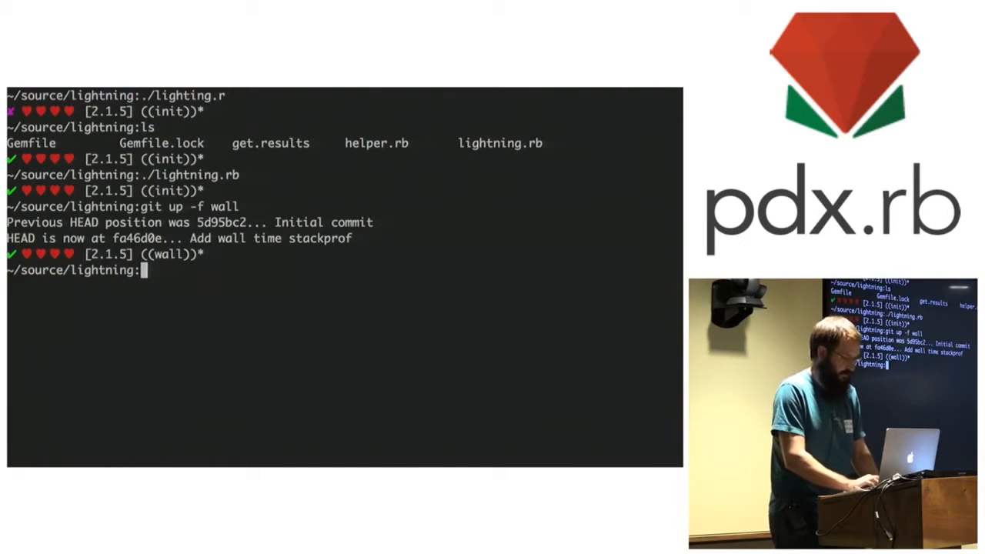
- Run the profiled ./lightning.rb, confirm get.results exists, and prepare stackprof get.results
{"action": "type", "text": "./lightning.rb"}
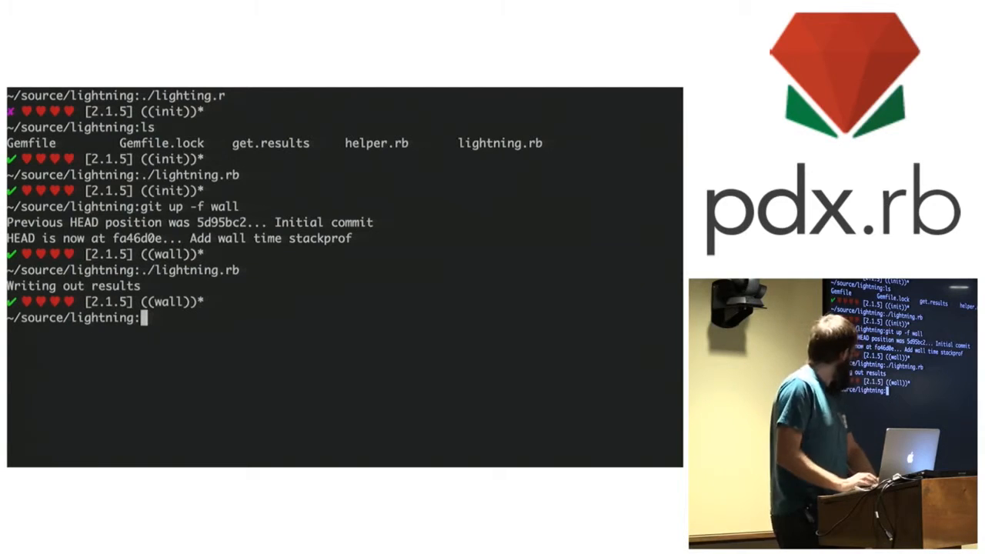
{"action": "type", "text": "ls get.result"}
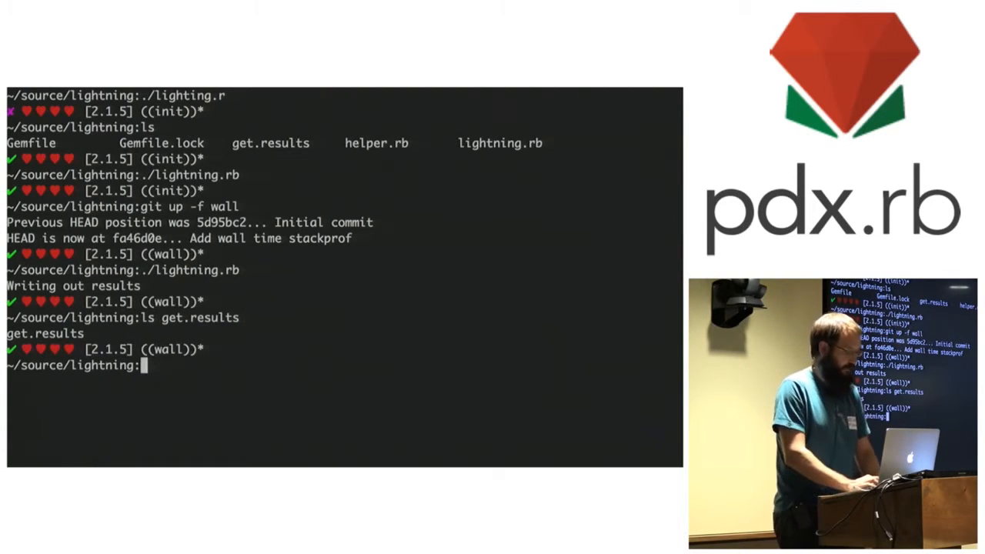
{"action": "type", "text": "stackprof get.results"}
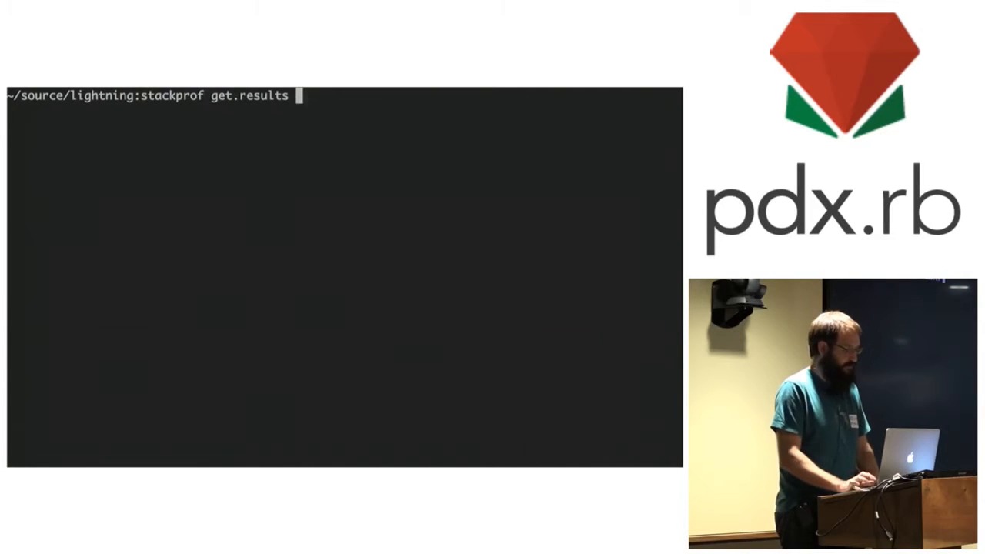
- Show the wall report with web_scale_fibonacci at 97.4% of samples, then rerun ./lightning.rb
{"action": "key", "text": "Return"}
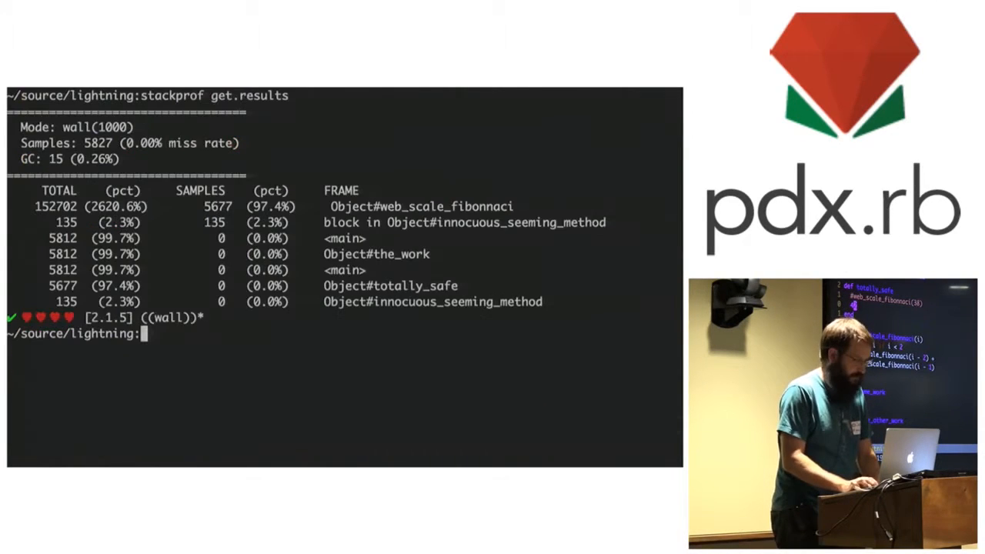
{"action": "type", "text": "./lightning.rb"}
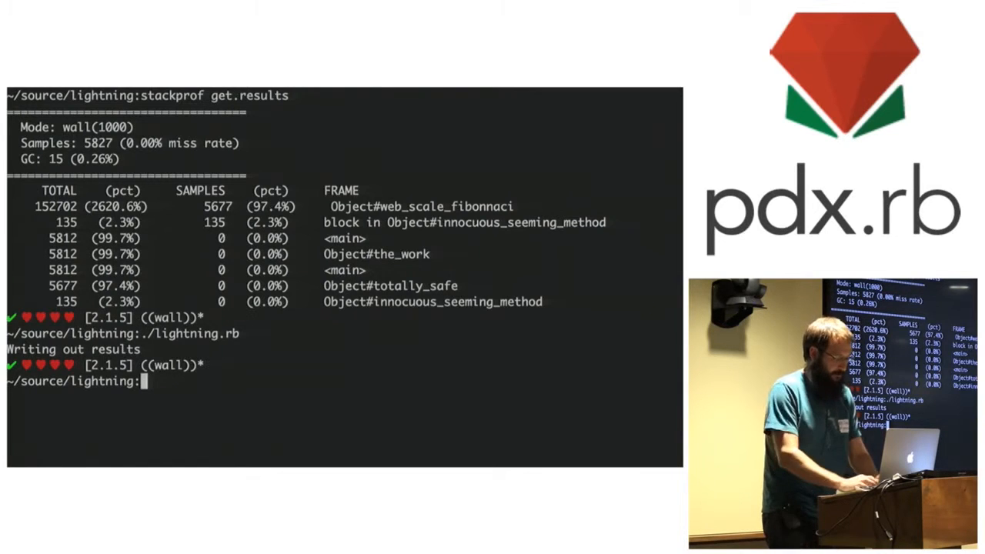
- Return to master with git up -, rerun ./lightning.rb, and begin the stackprof command
{"action": "type", "text": "git up -"}
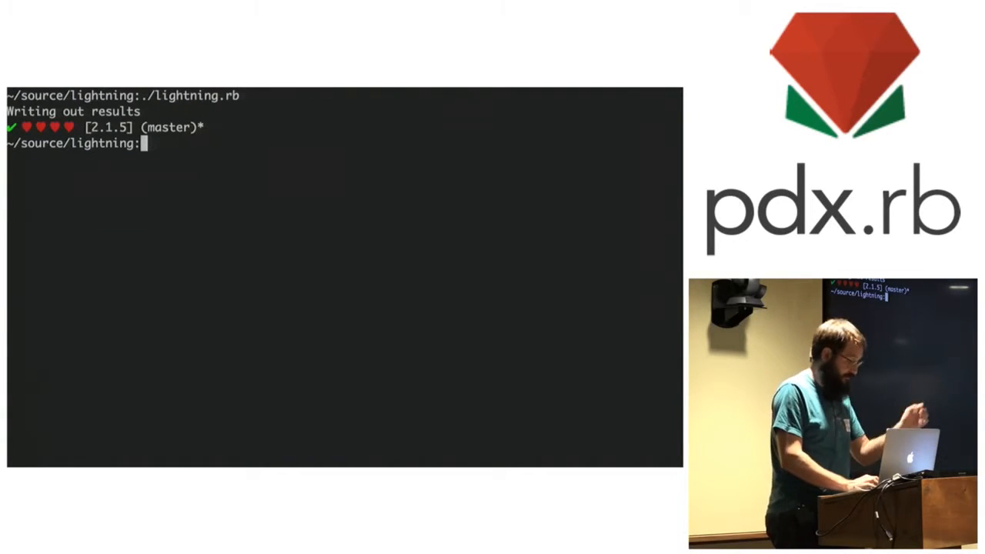
{"action": "type", "text": "stackprof"}
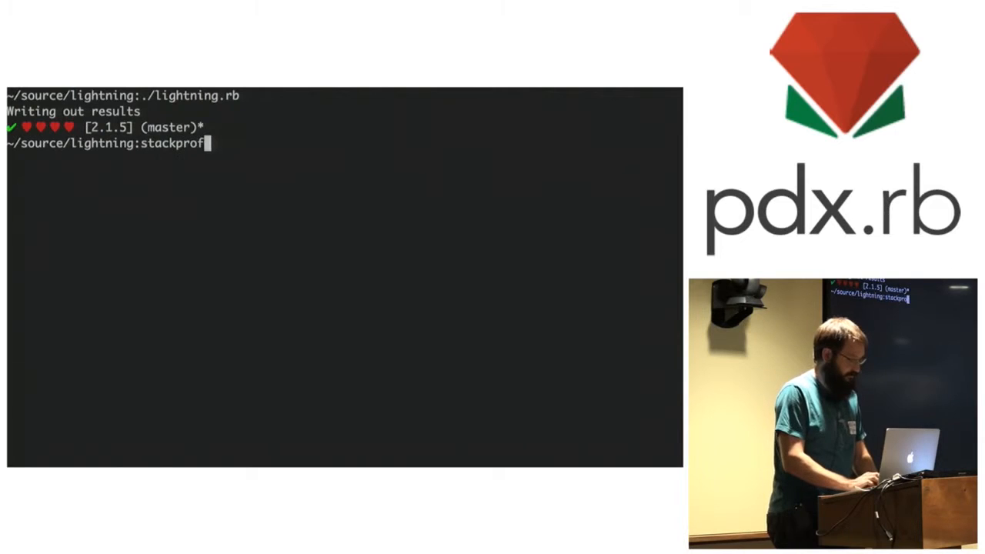